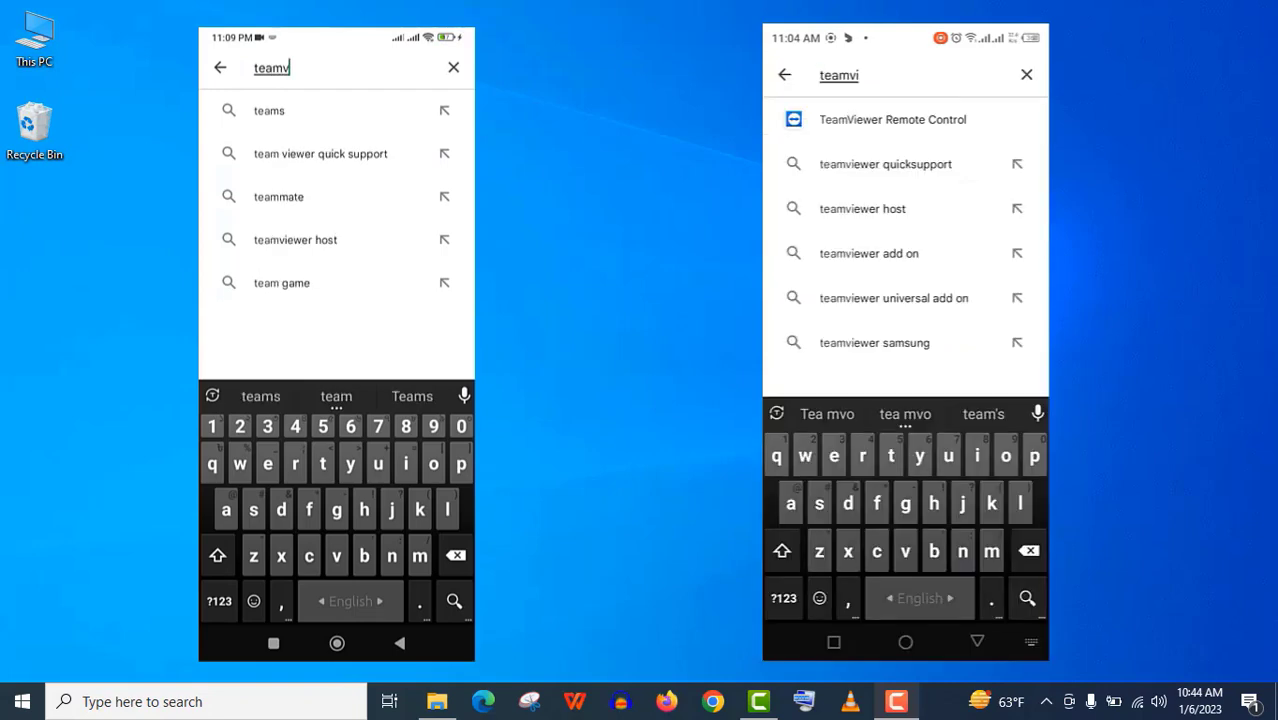
Install TeamViewer Remote Control from Play Store search and accept its EULA and DPA terms.
left_click(891, 119)
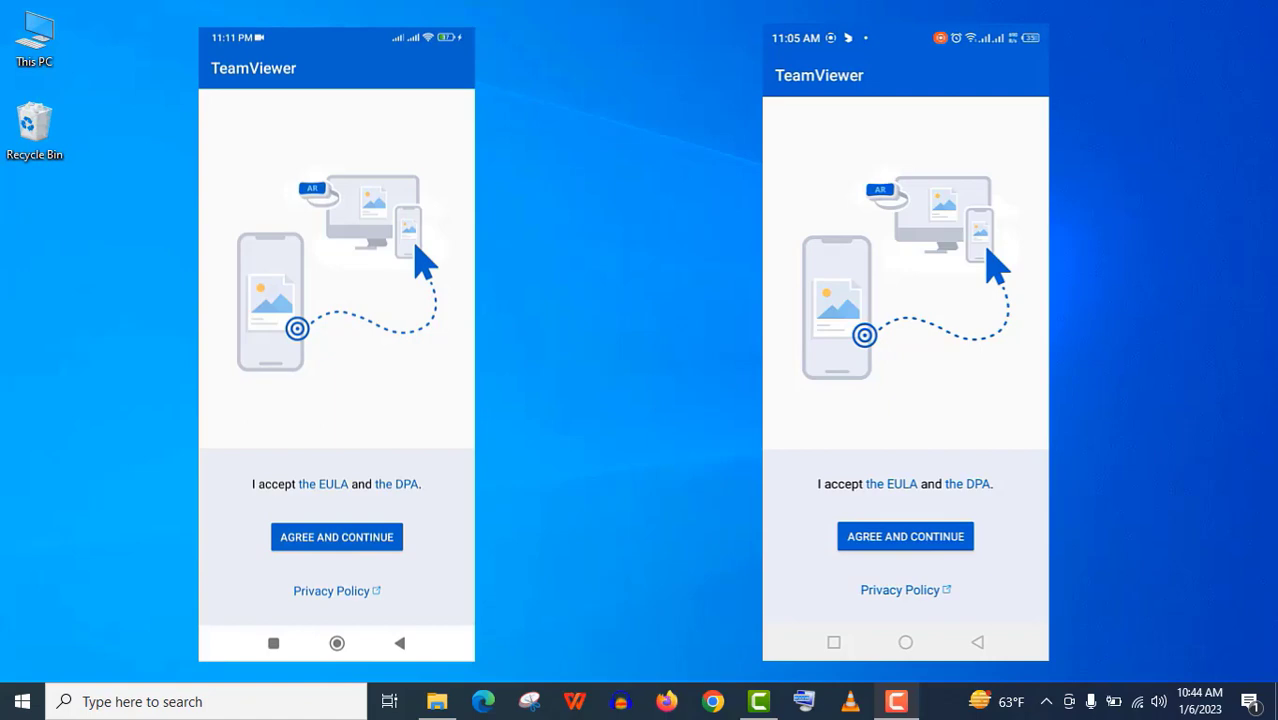
left_click(336, 537)
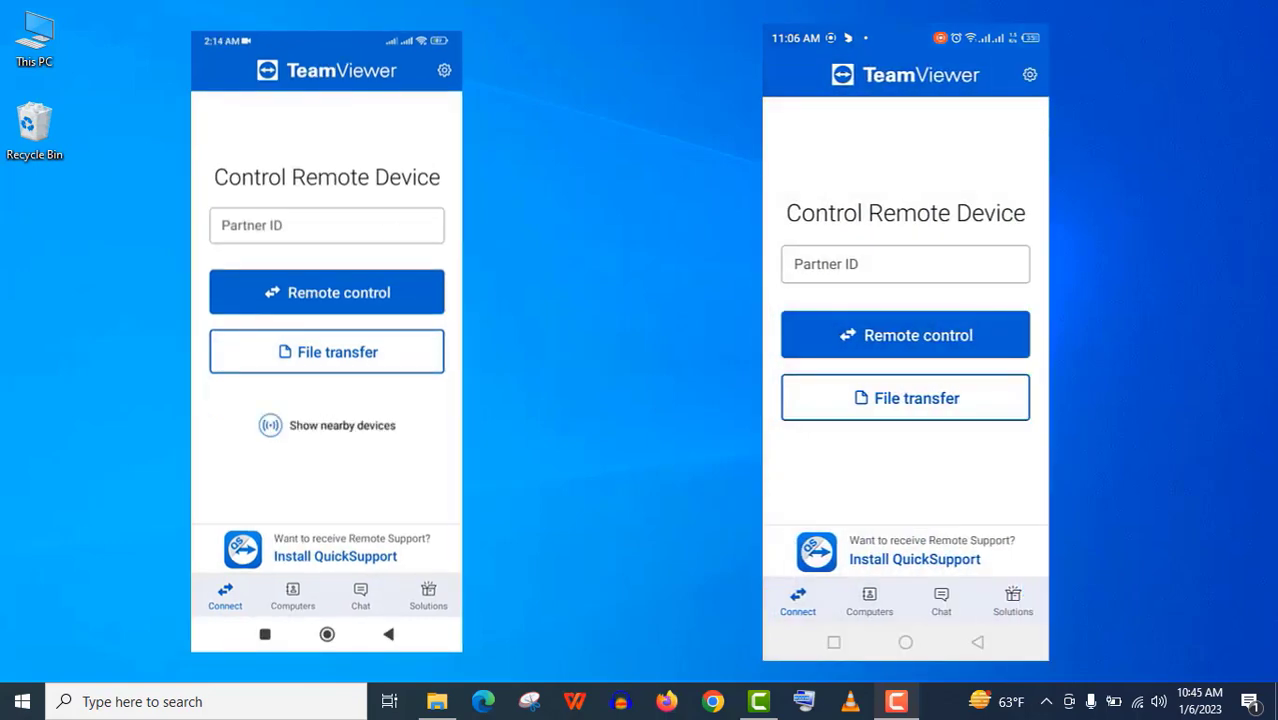
Try Remote control without a partner ID, then get QuickSupport from Google Play.
left_click(326, 291)
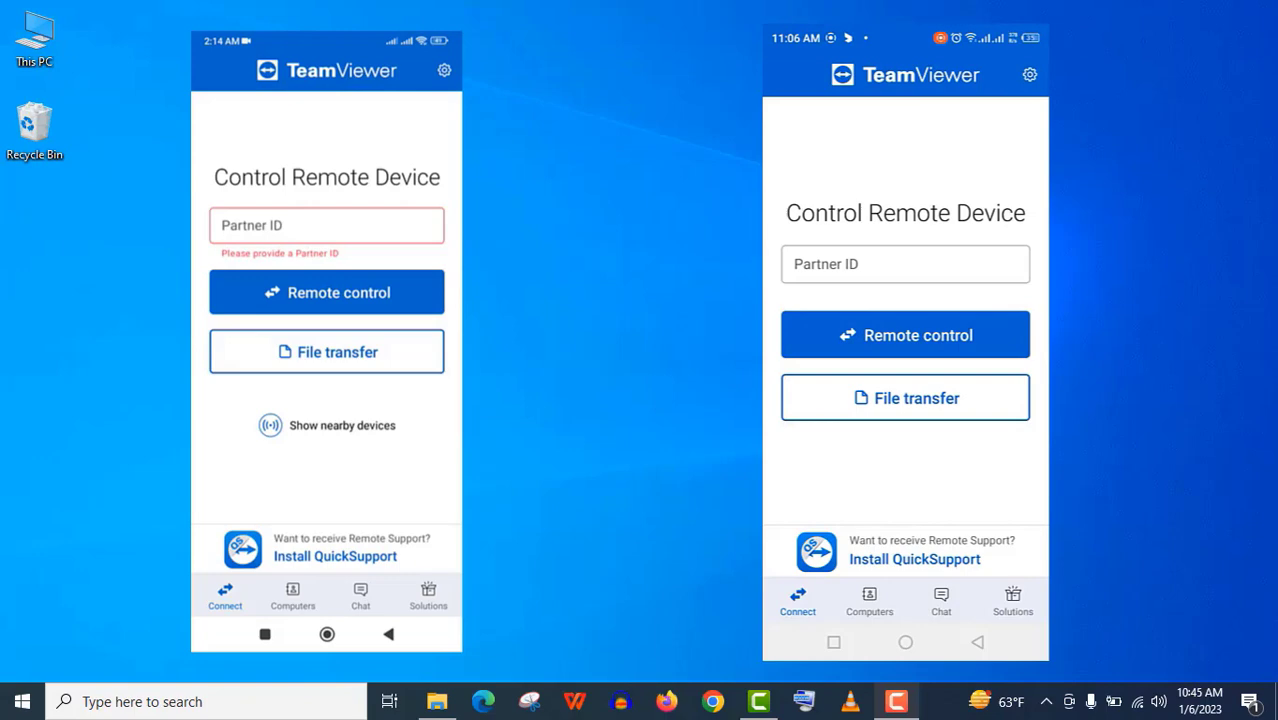
left_click(428, 595)
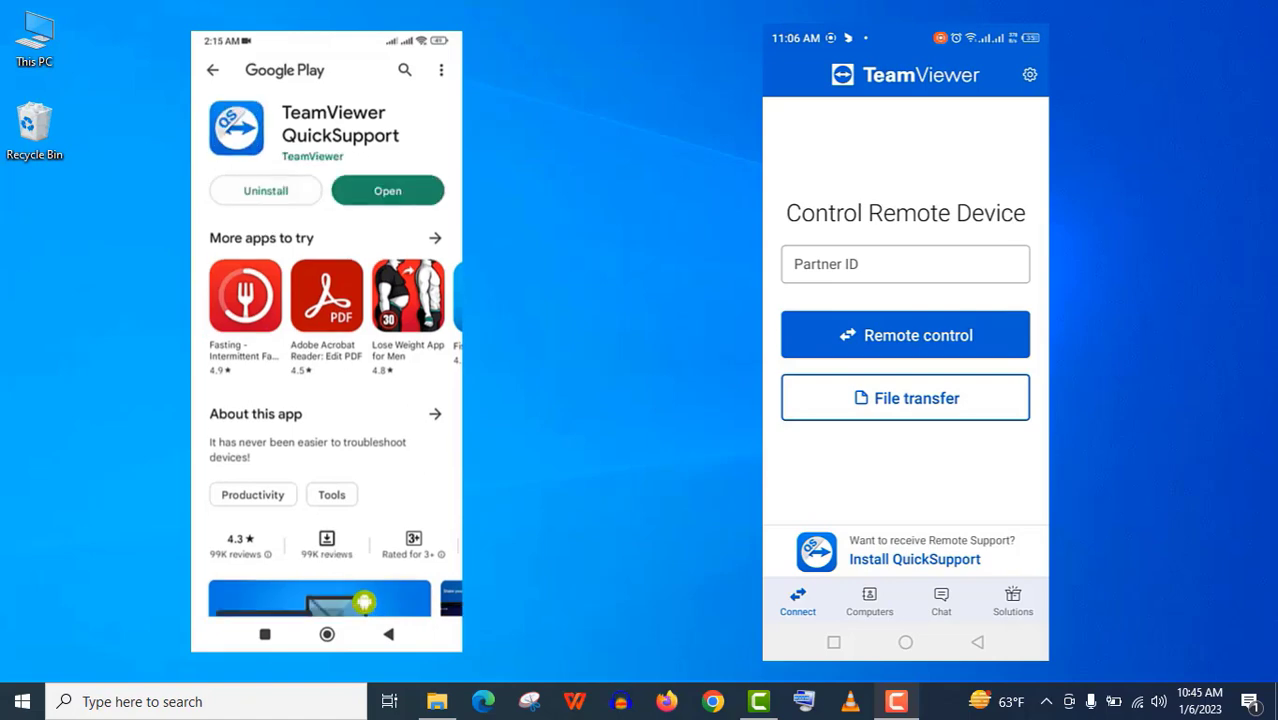
Launch QuickSupport, accept its terms, and open settings for the display-over-apps permission.
left_click(387, 190)
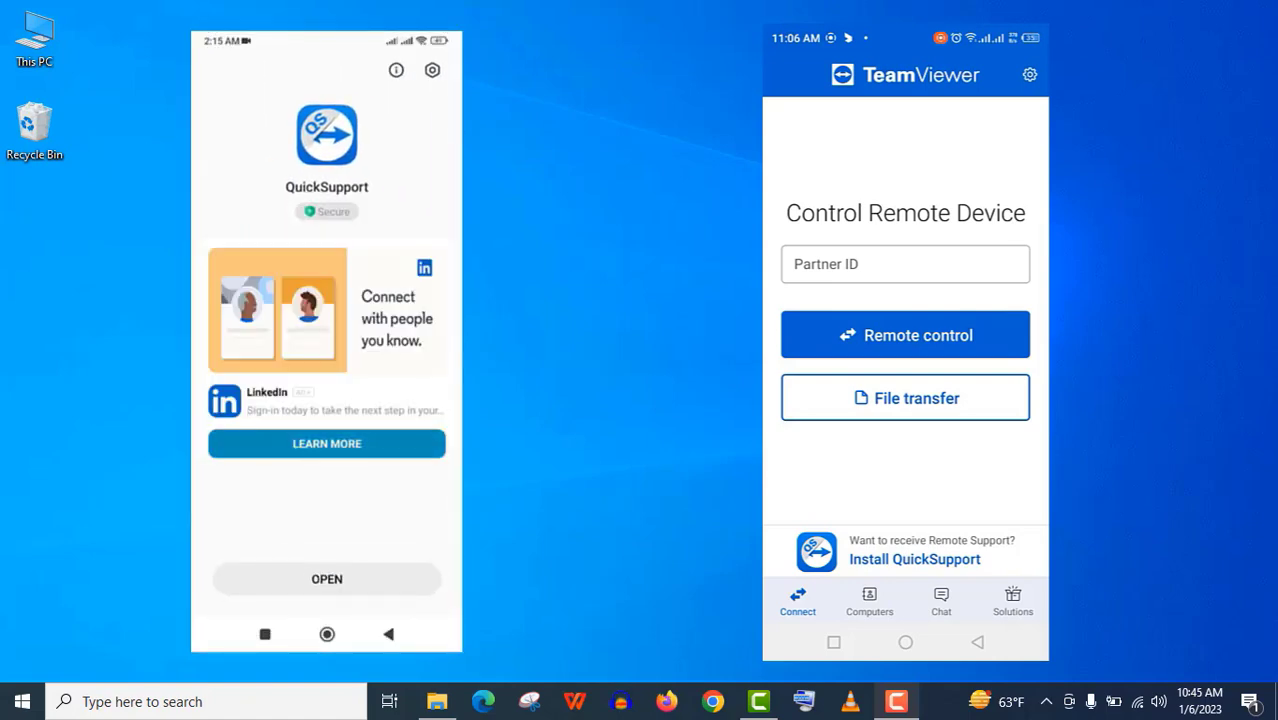
left_click(326, 578)
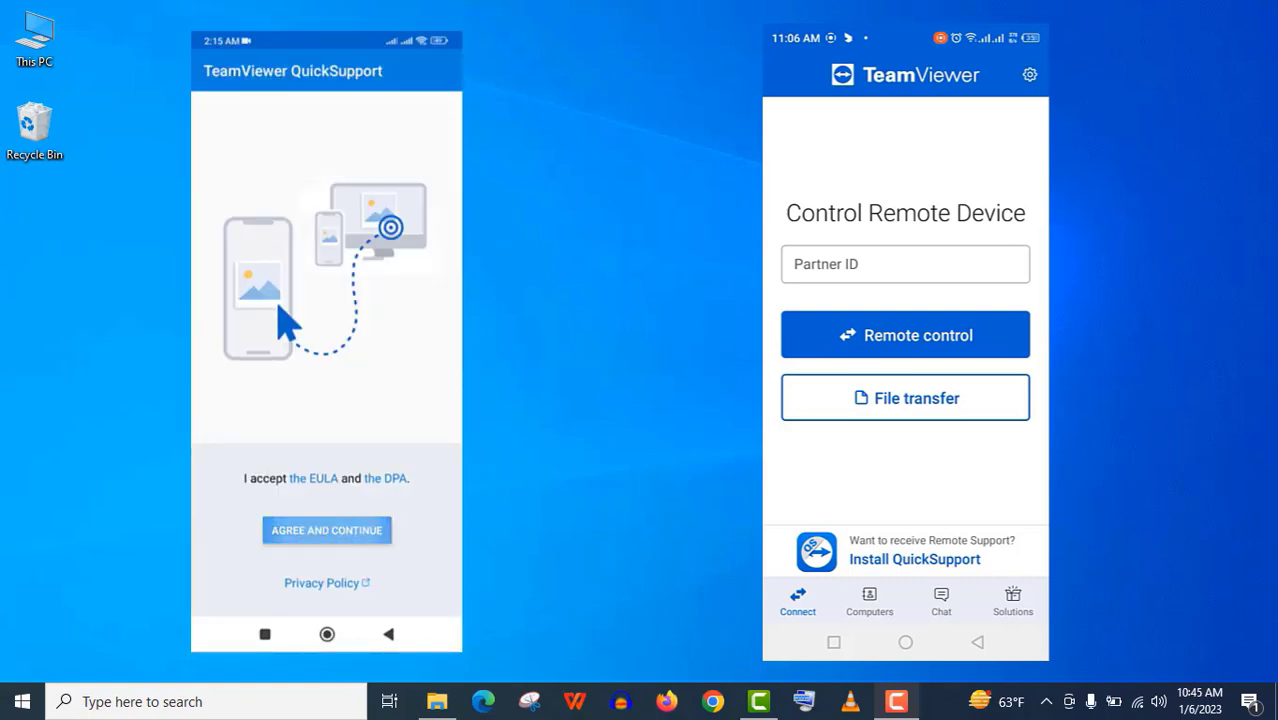
left_click(326, 530)
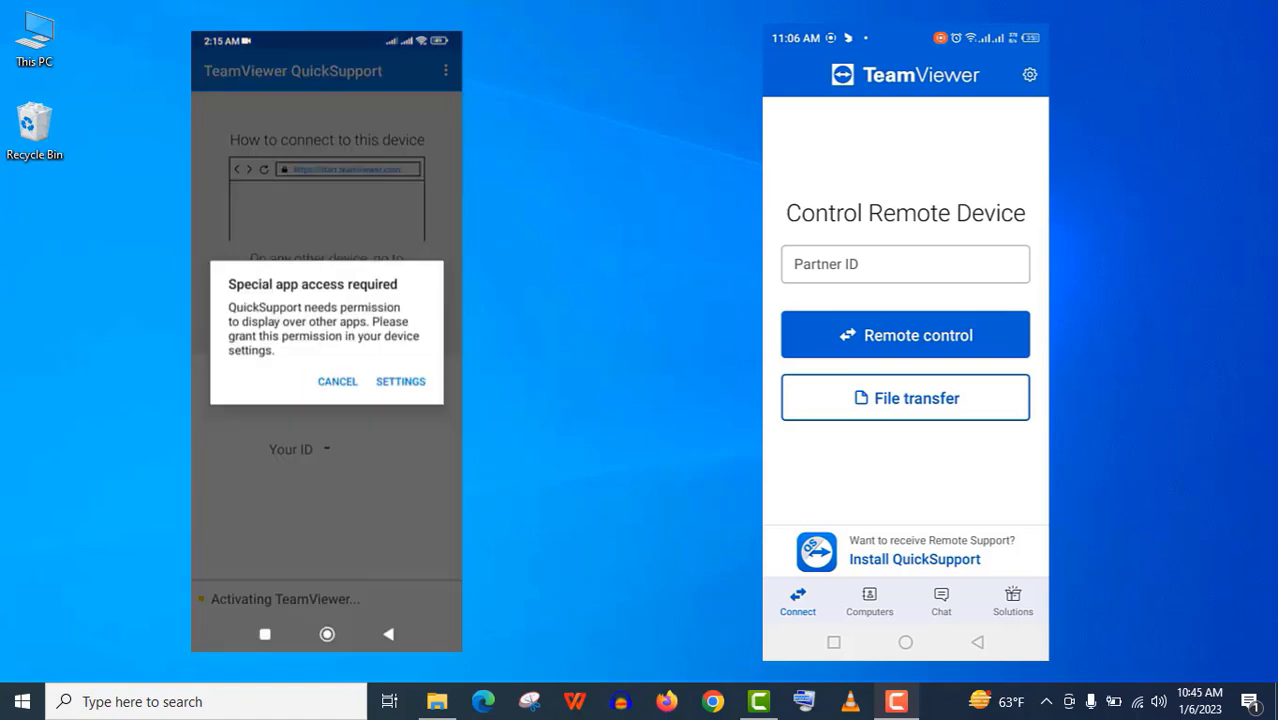
left_click(400, 381)
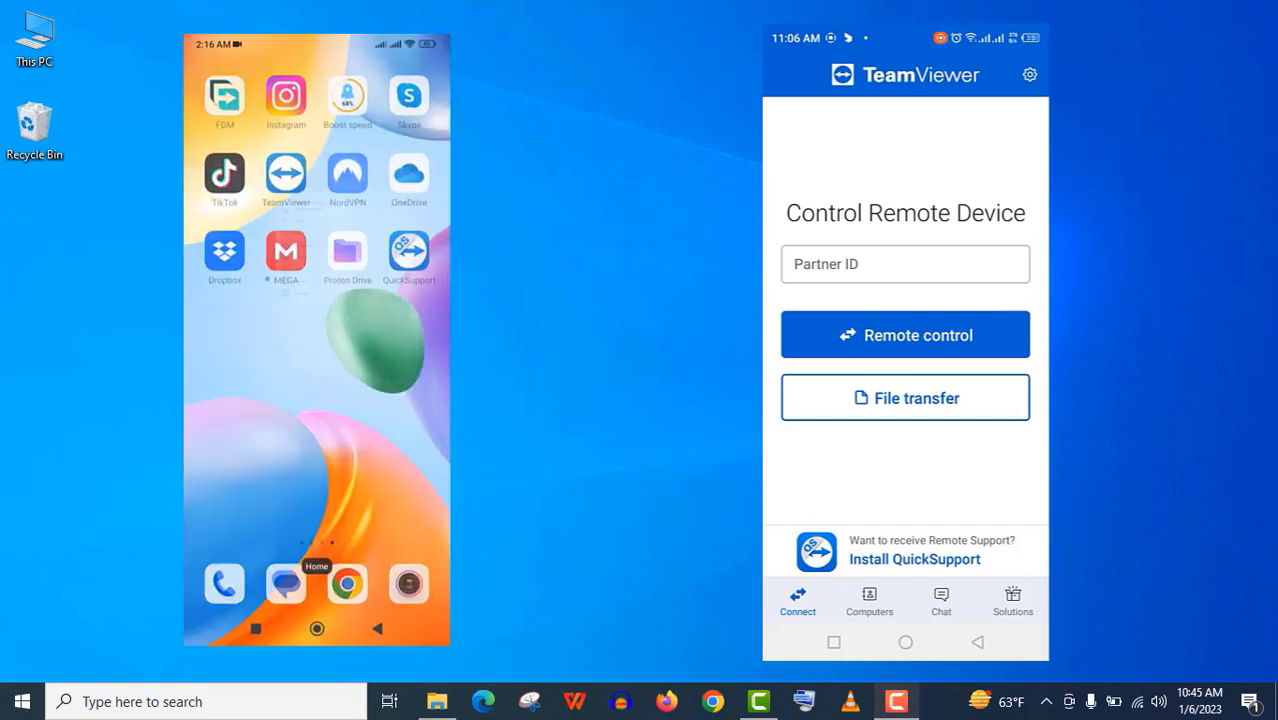
Reopen QuickSupport and reach the Universal Add-On store page via the Advanced menu.
left_click(409, 252)
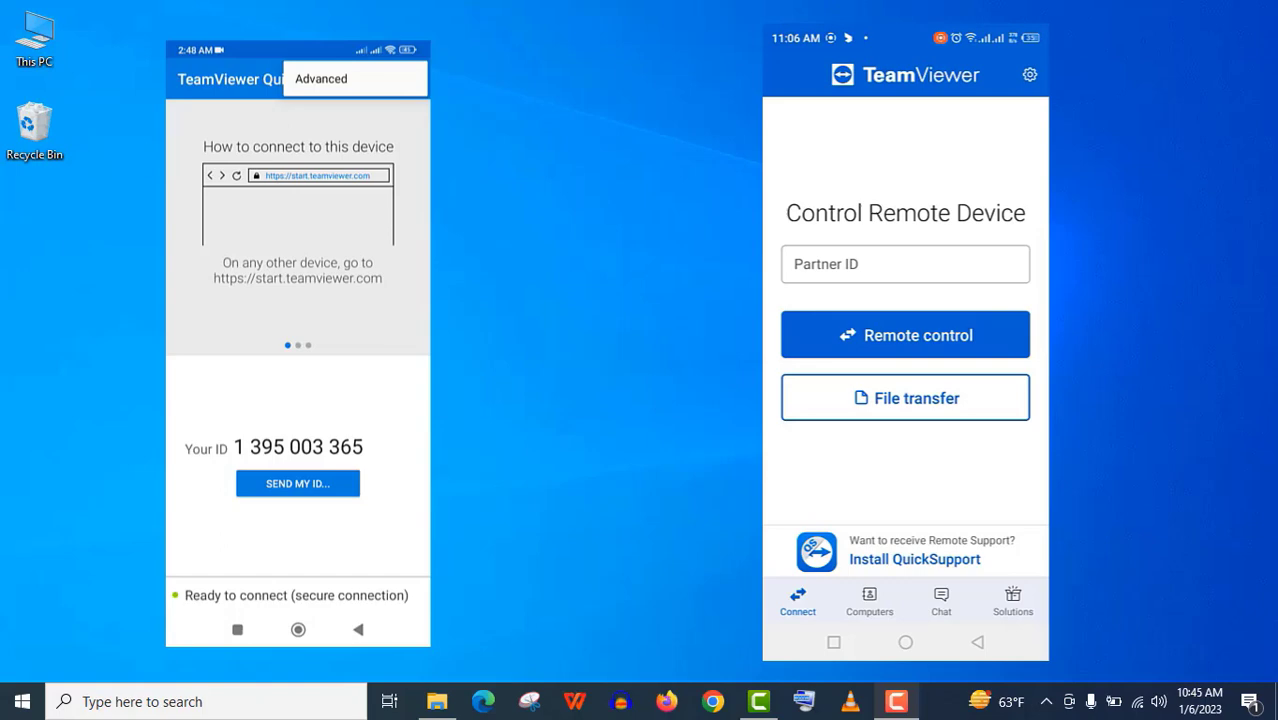
left_click(321, 78)
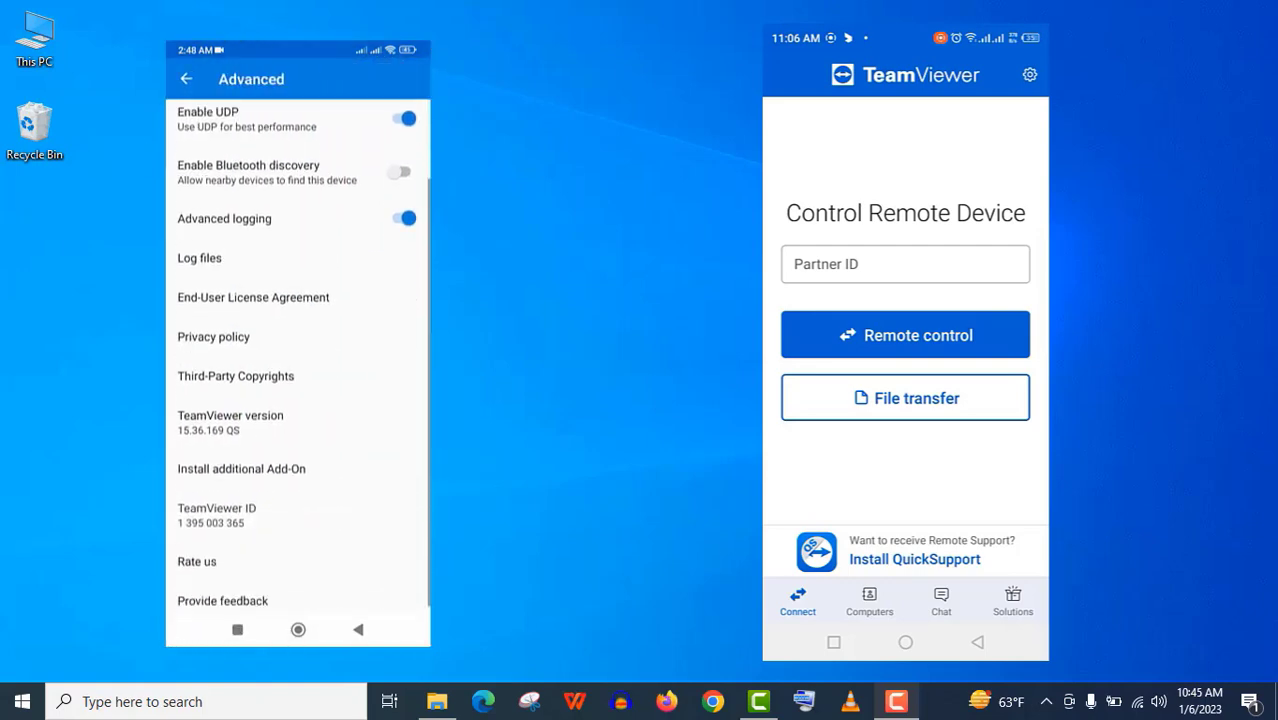
left_click(241, 468)
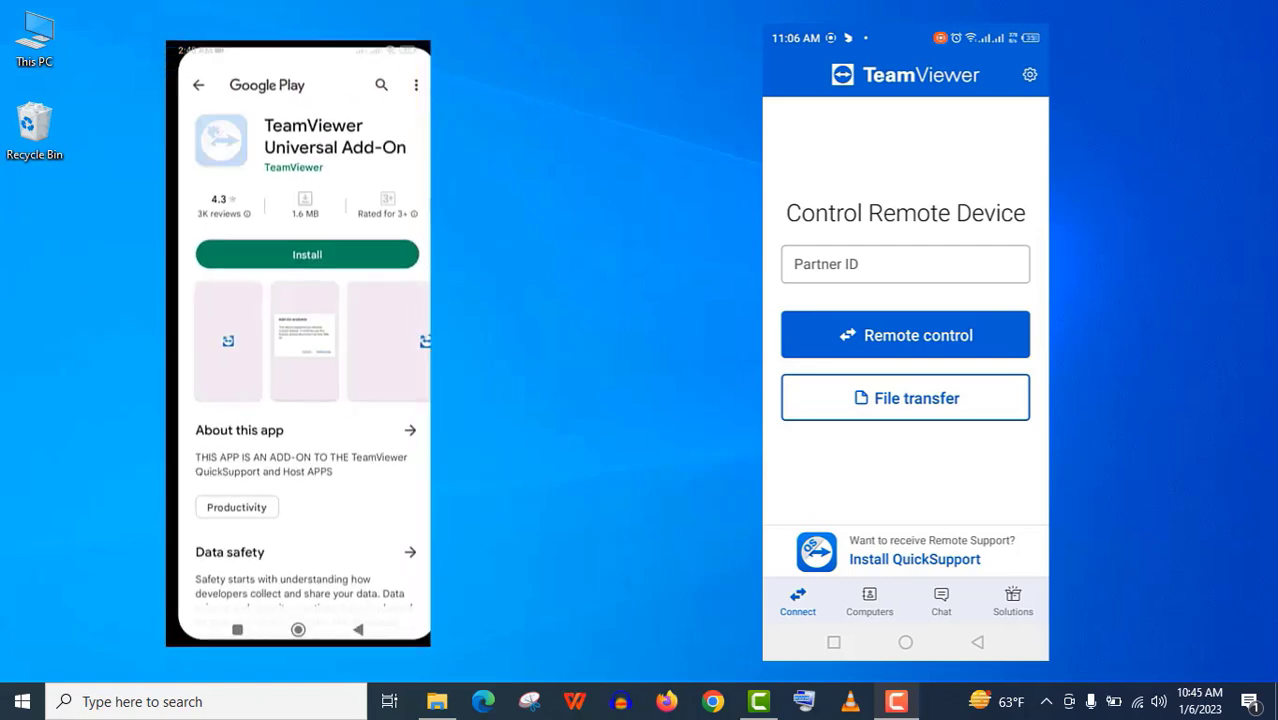
Install the TeamViewer Universal Add-On and select the Partner ID field on the right phone.
left_click(307, 253)
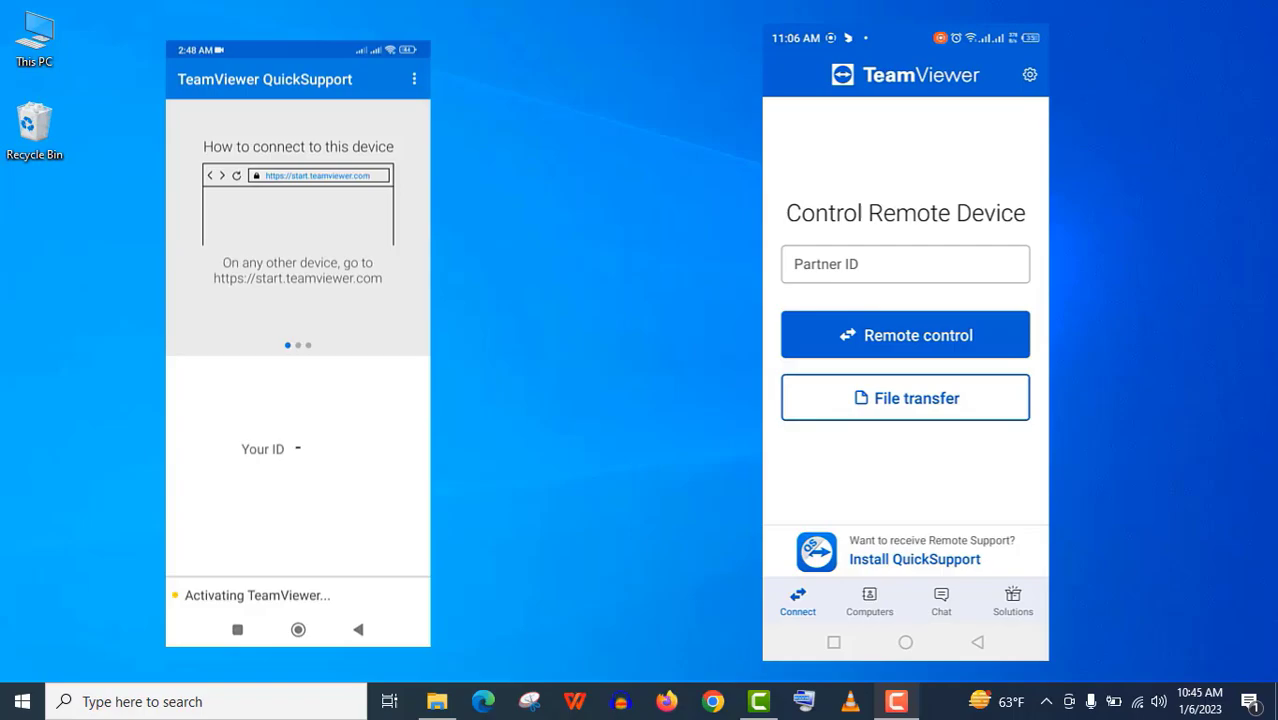
left_click(904, 263)
type("1")
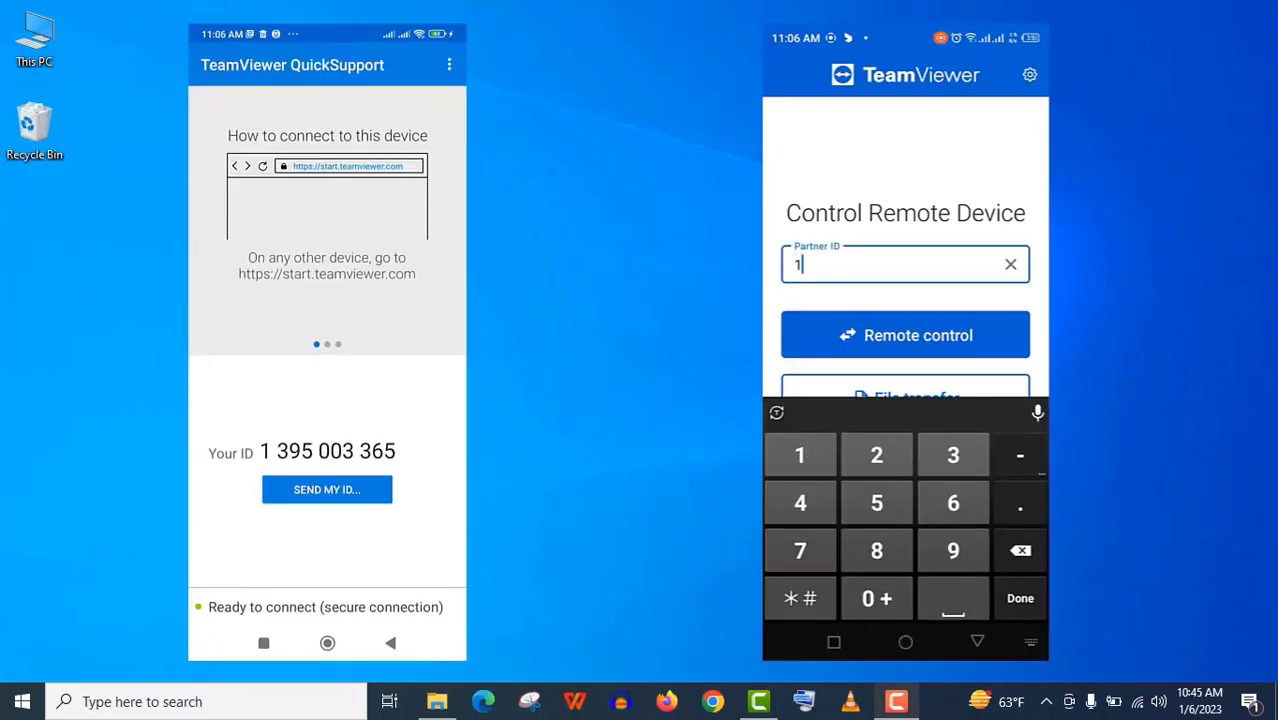
Enter the left phone's ID, start Remote control, and allow the support request.
left_click(952, 455)
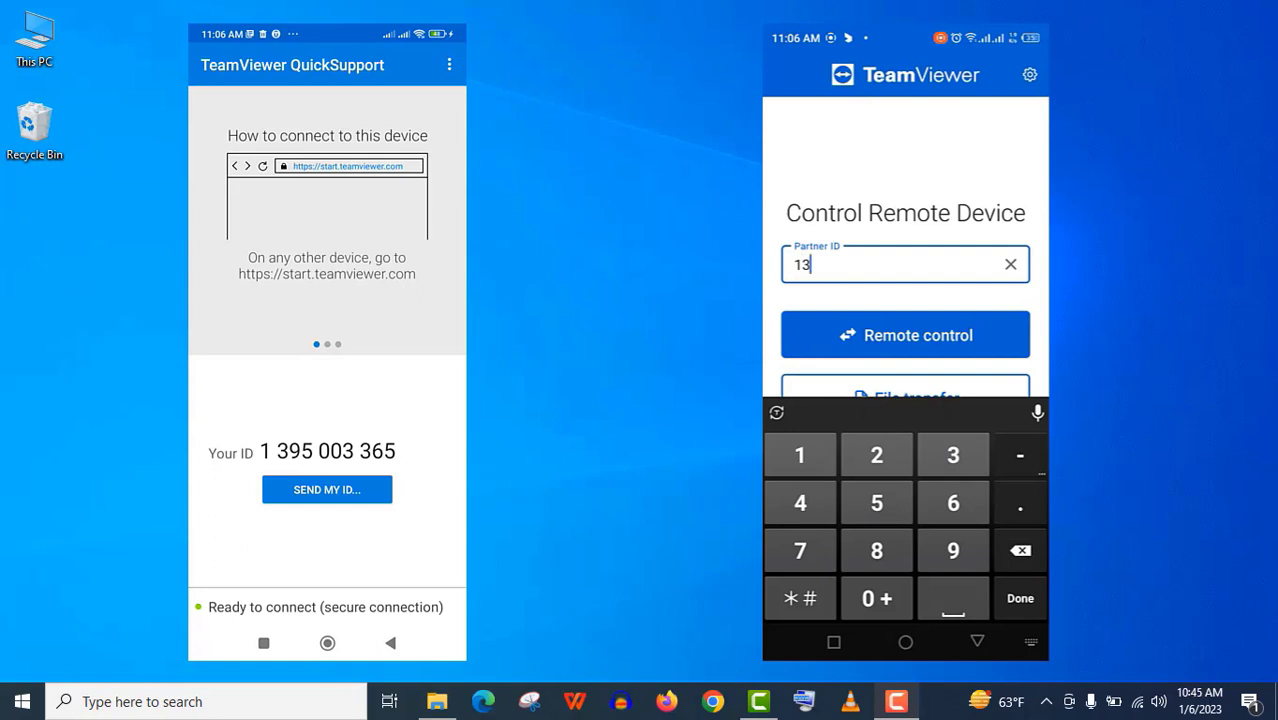
left_click(904, 334)
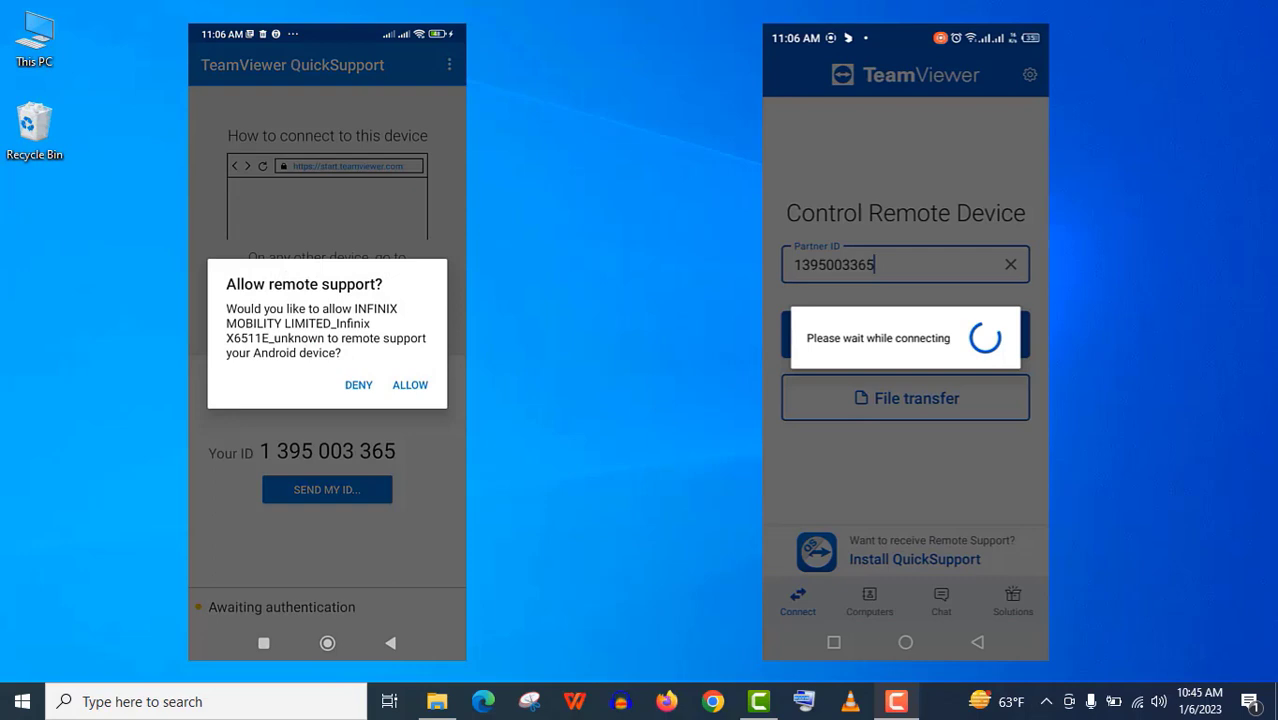
left_click(409, 385)
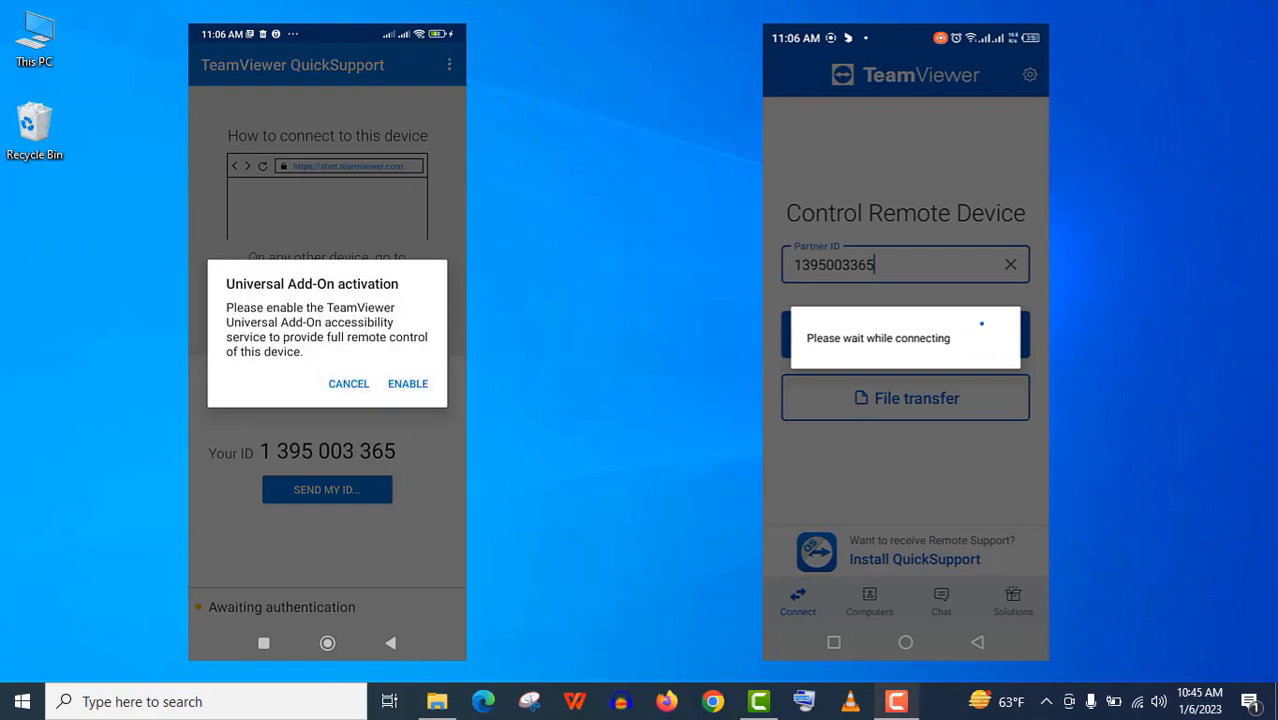
Agree to enable the add-on and switch on TeamViewer Universal Add-On under Downloaded apps.
left_click(407, 383)
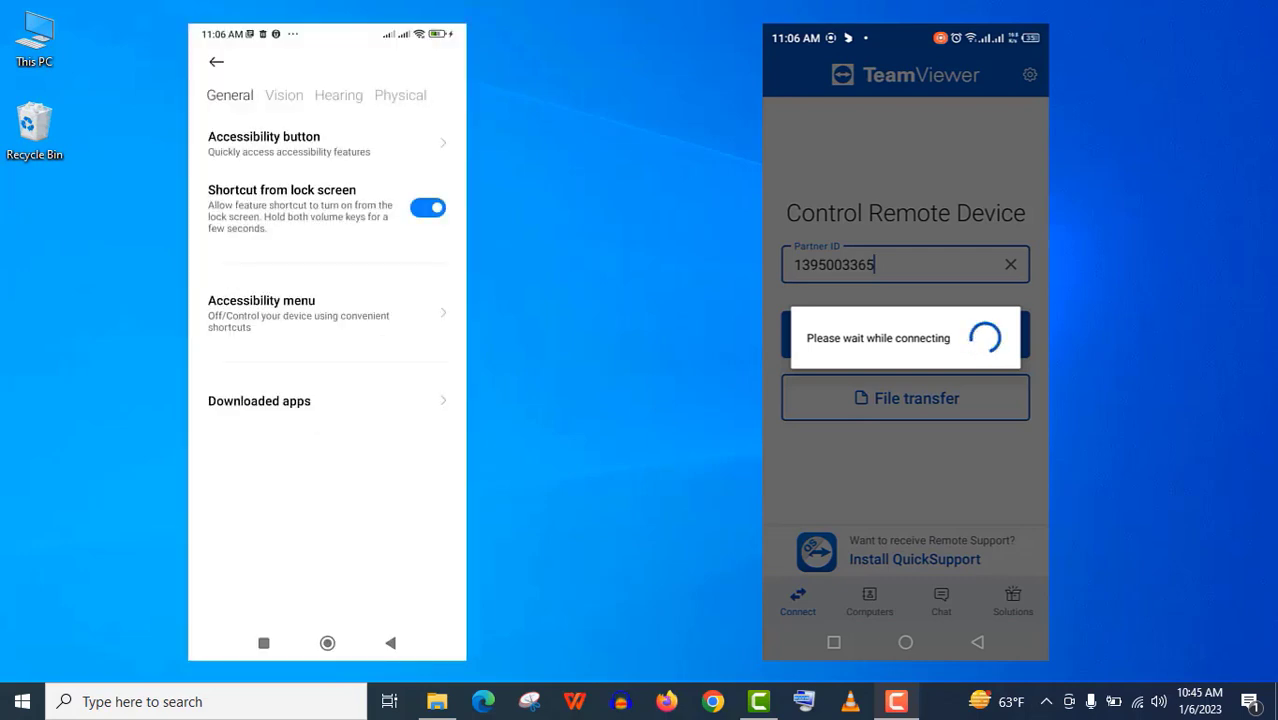
left_click(259, 401)
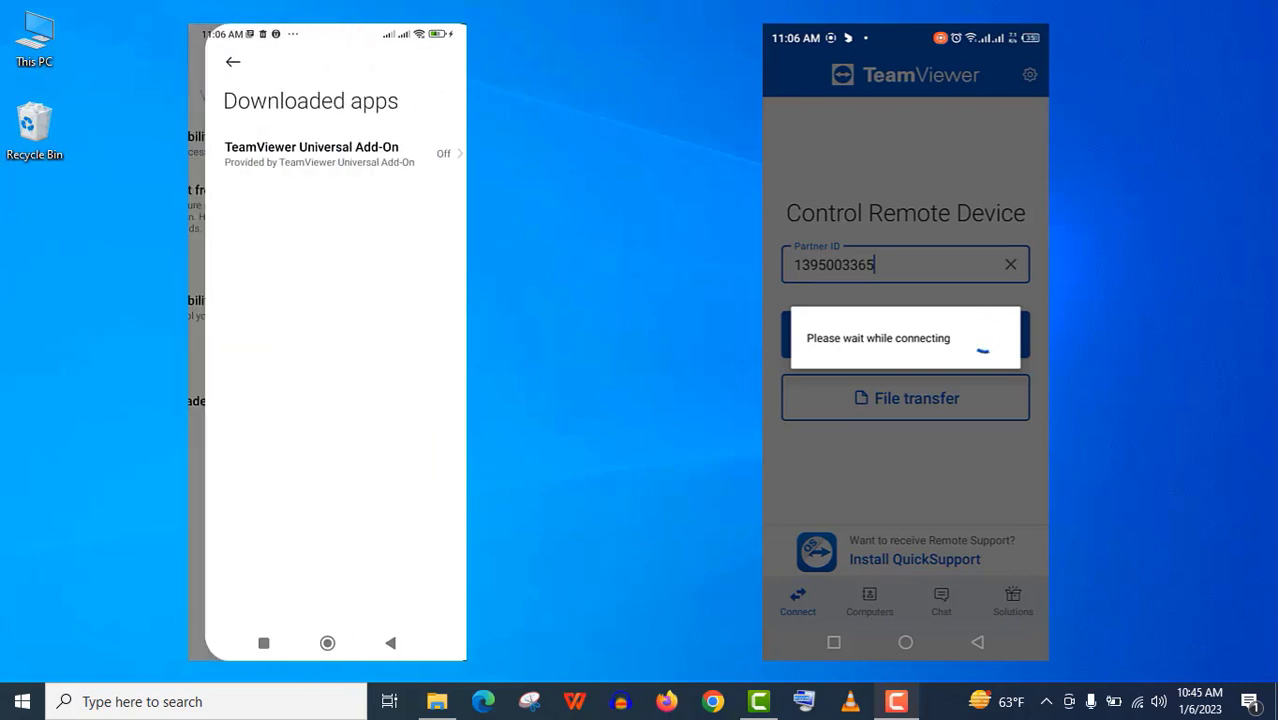
left_click(320, 153)
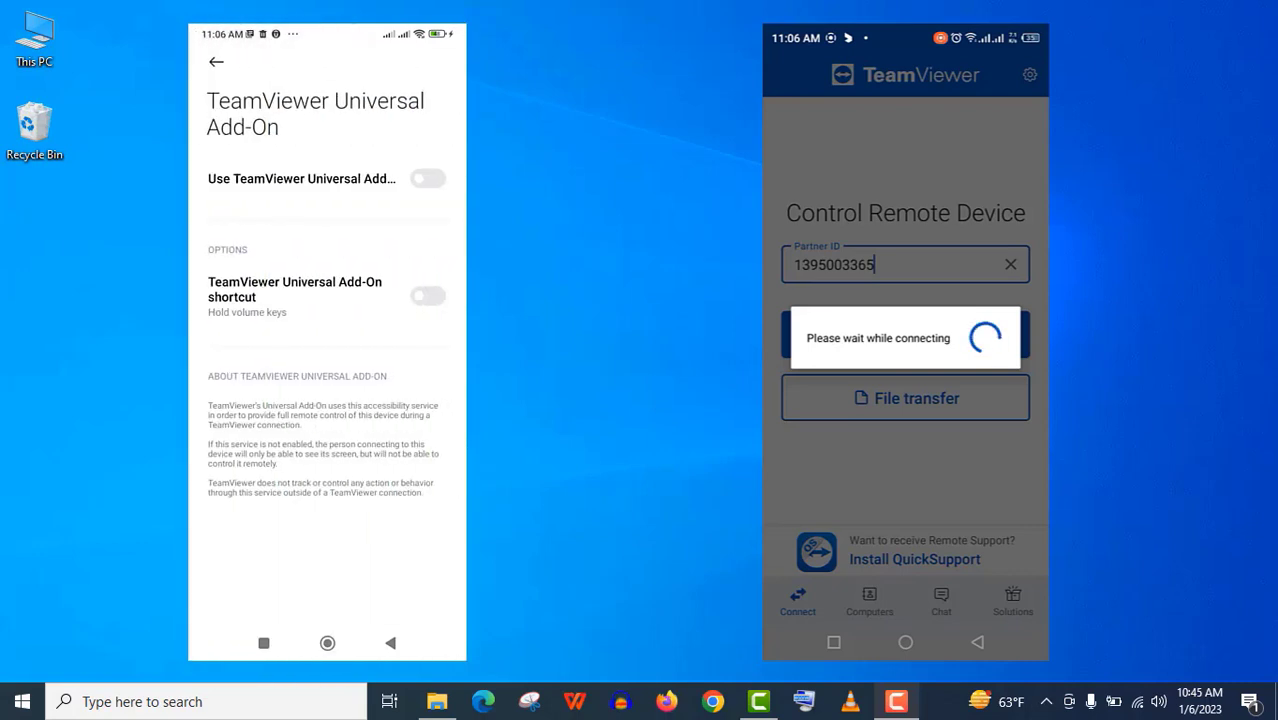
left_click(427, 178)
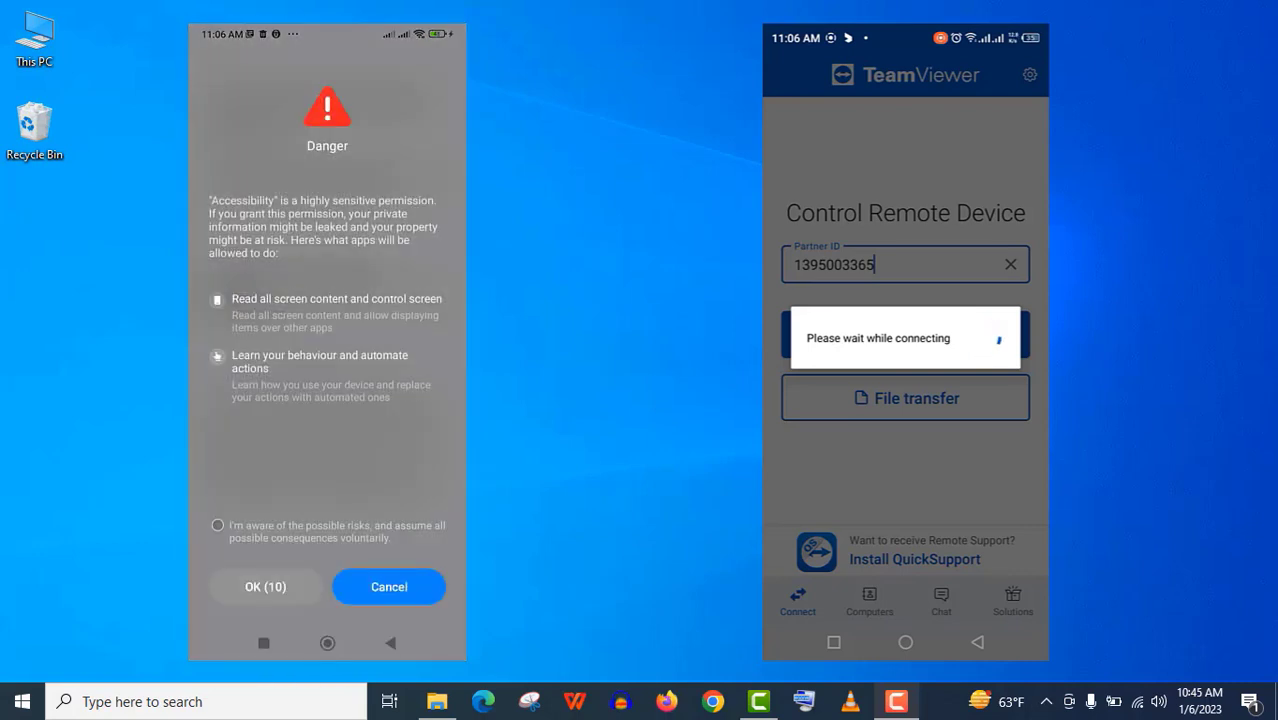
Acknowledge the accessibility risks, grant the permission, and leave the add-on settings.
left_click(217, 525)
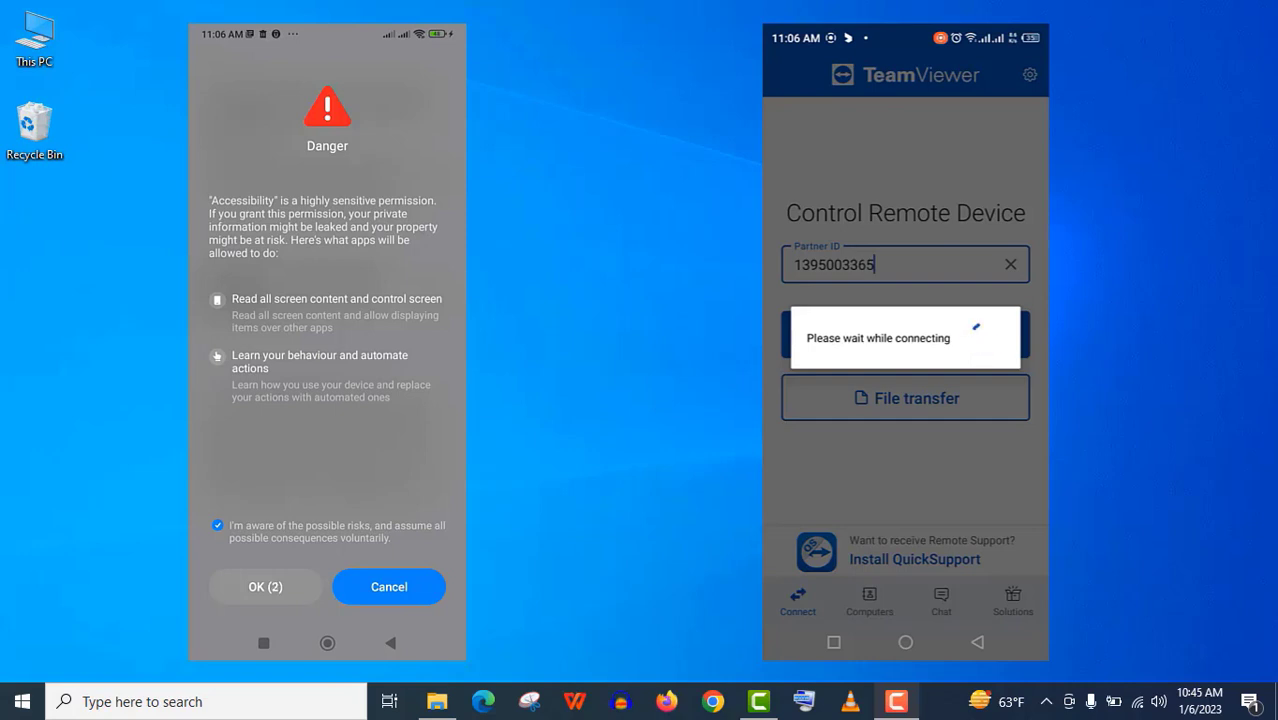
left_click(265, 587)
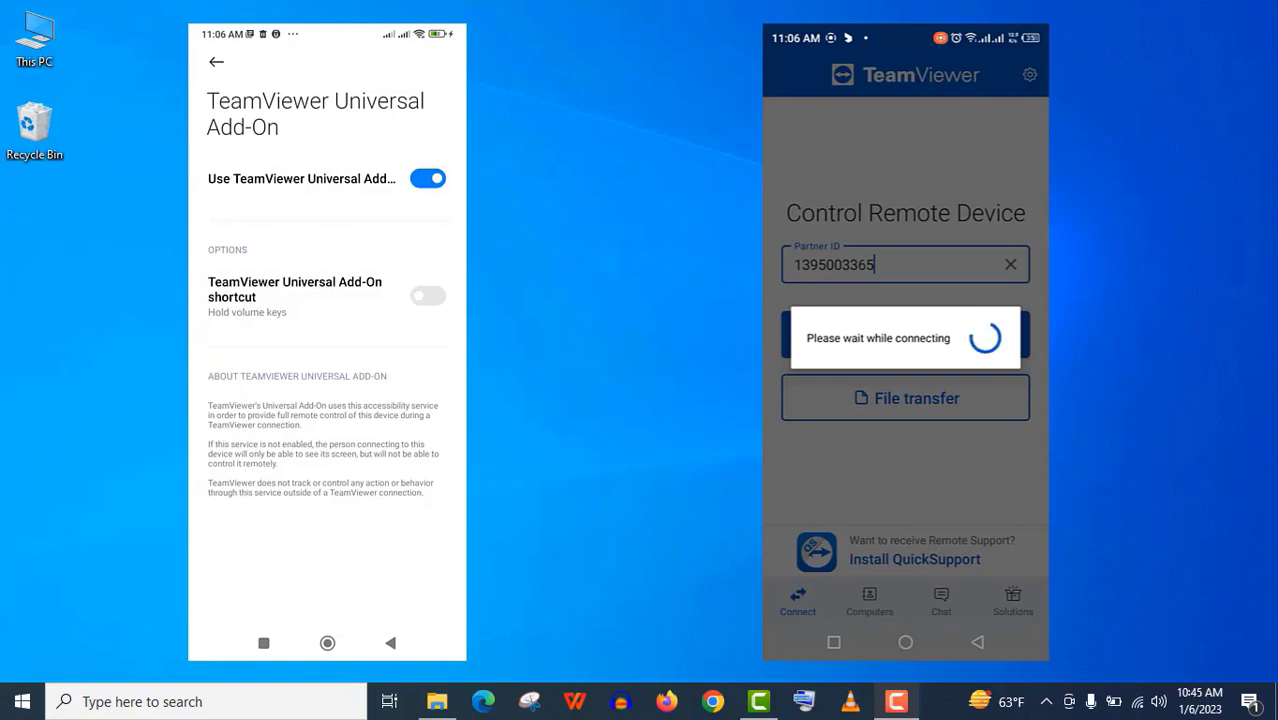
left_click(216, 61)
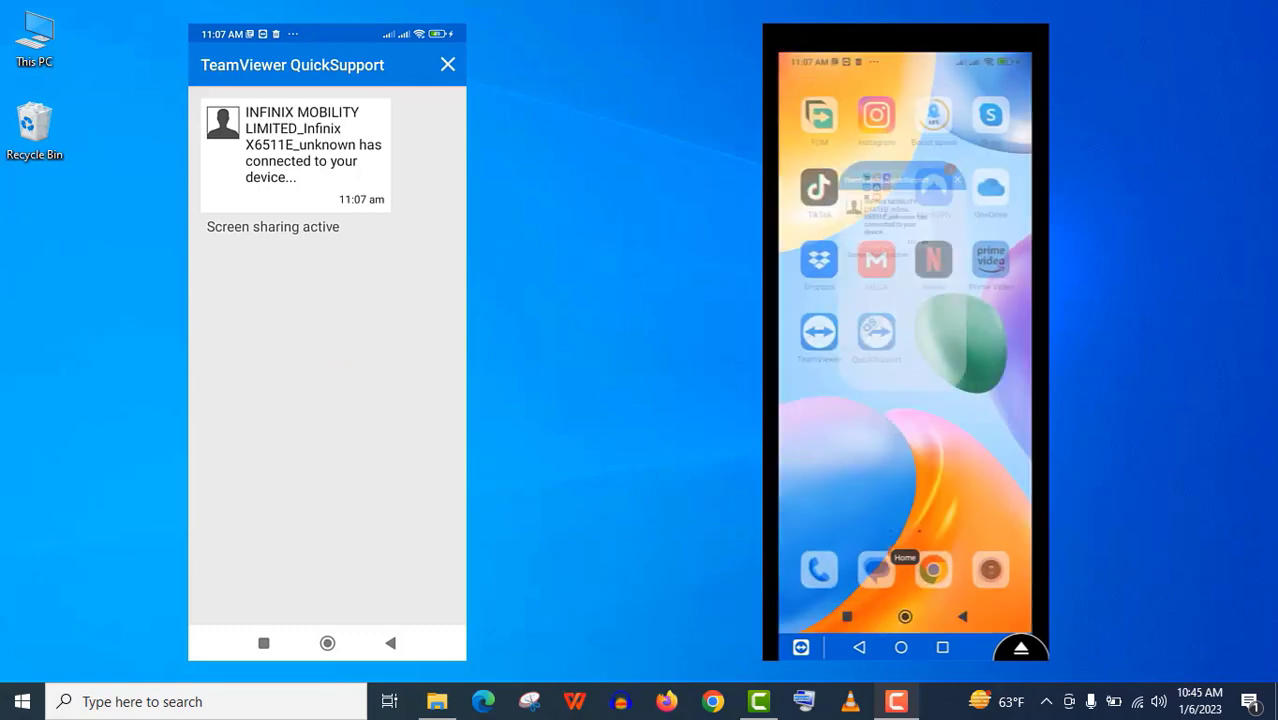
Remotely go Home on the left phone, open Prime Video, then return to QuickSupport.
left_click(447, 64)
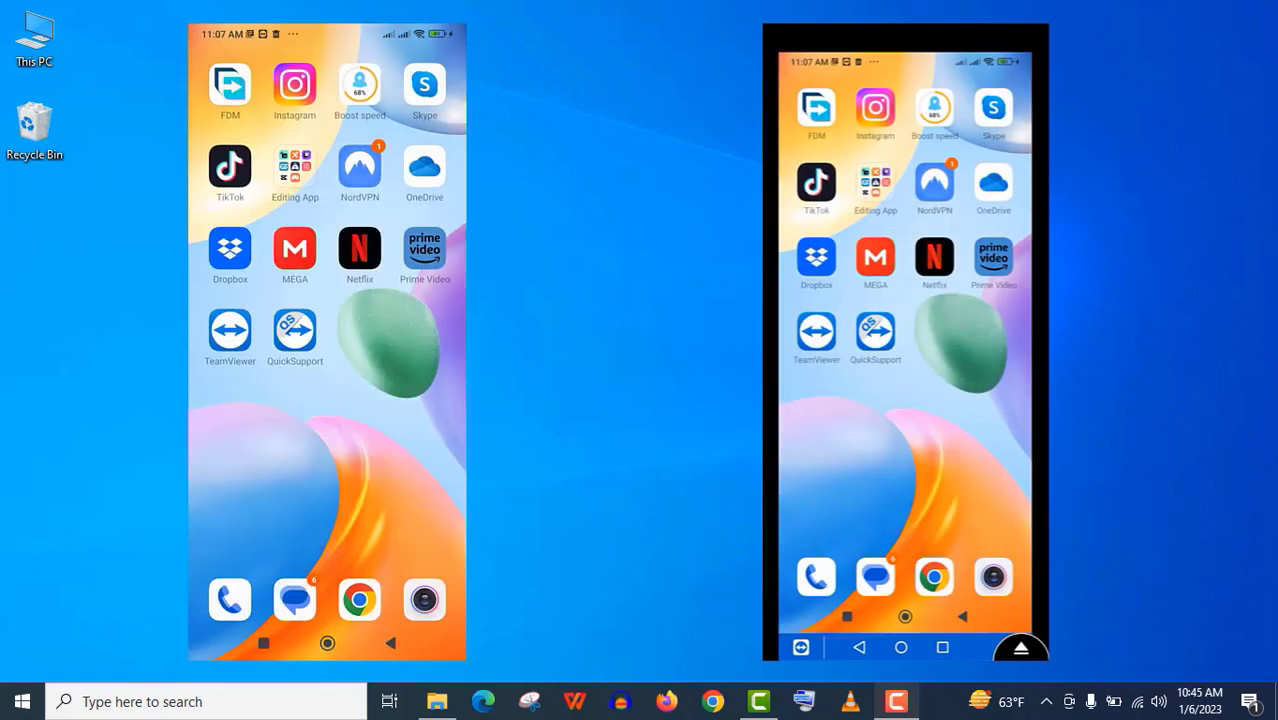
scroll("left", 3)
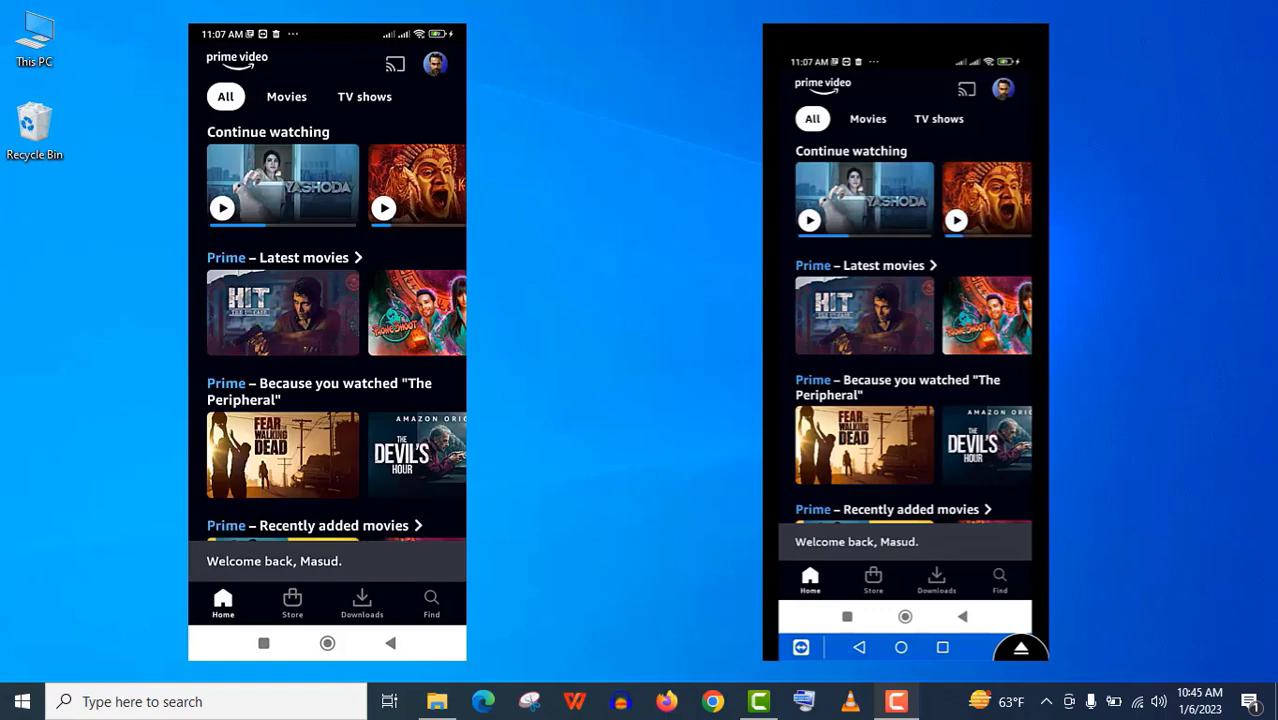
left_click(327, 643)
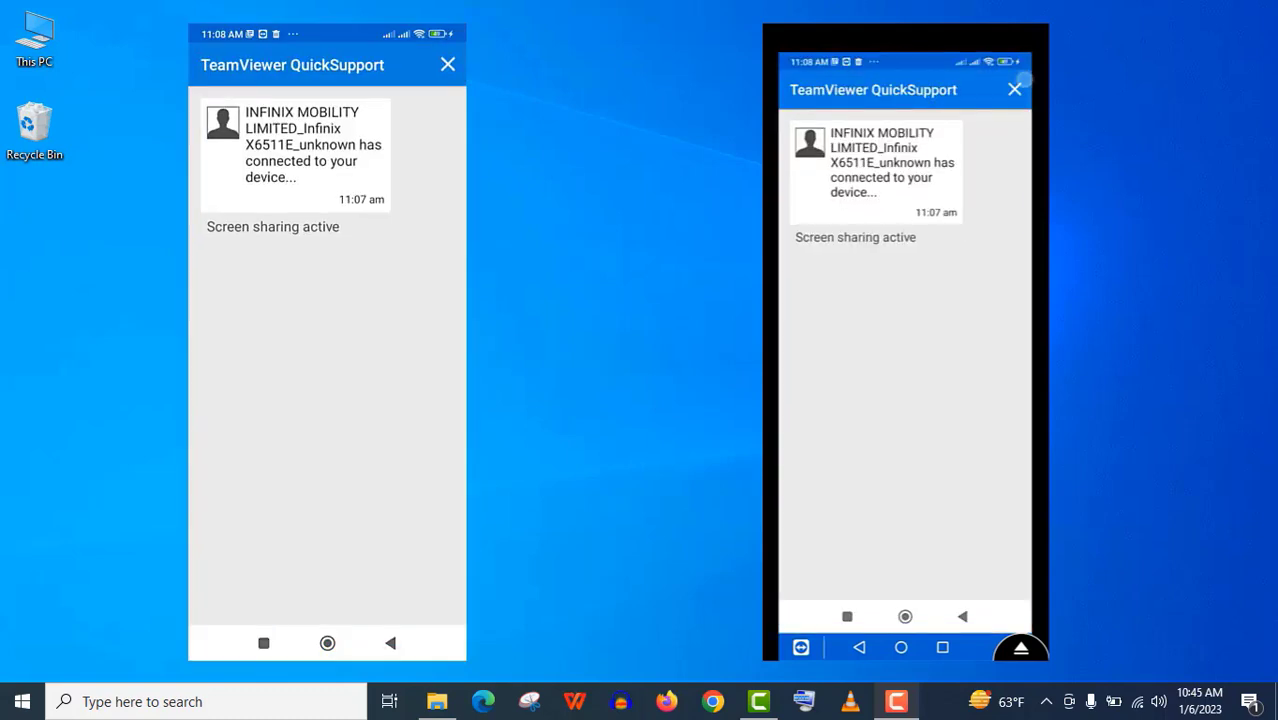
Close the QuickSupport remote session and confirm disconnecting.
left_click(448, 64)
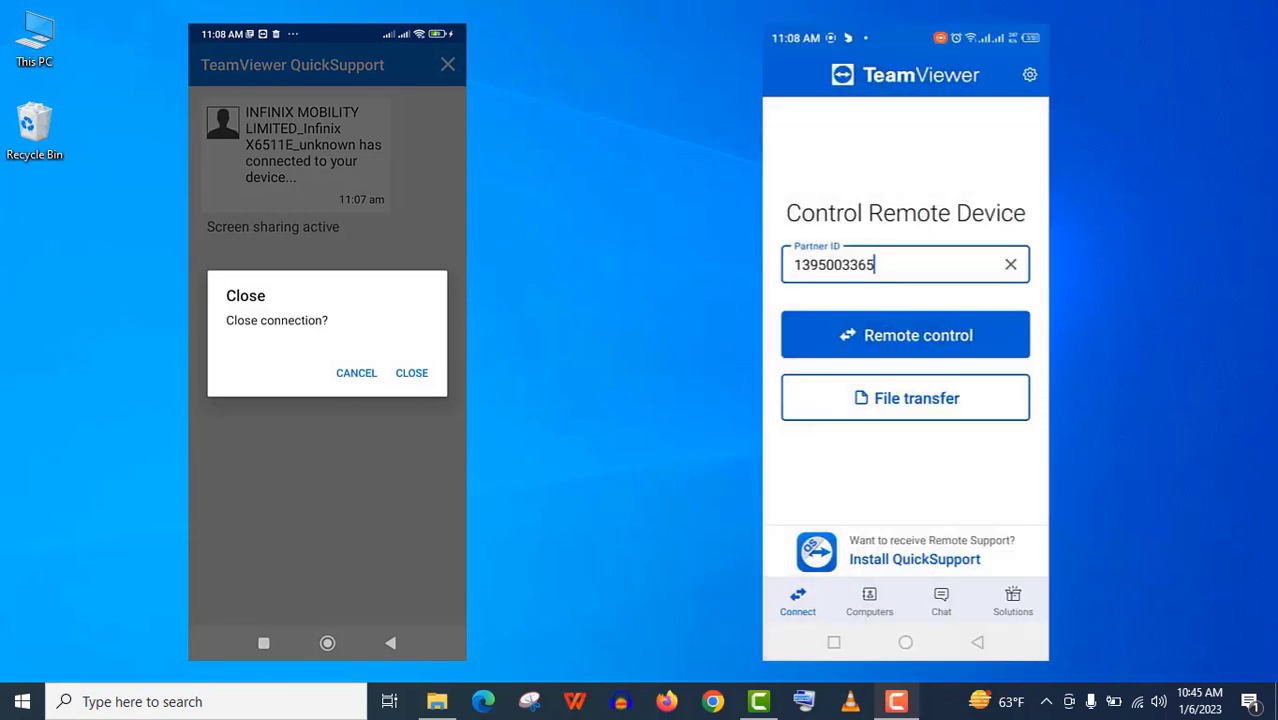
left_click(411, 372)
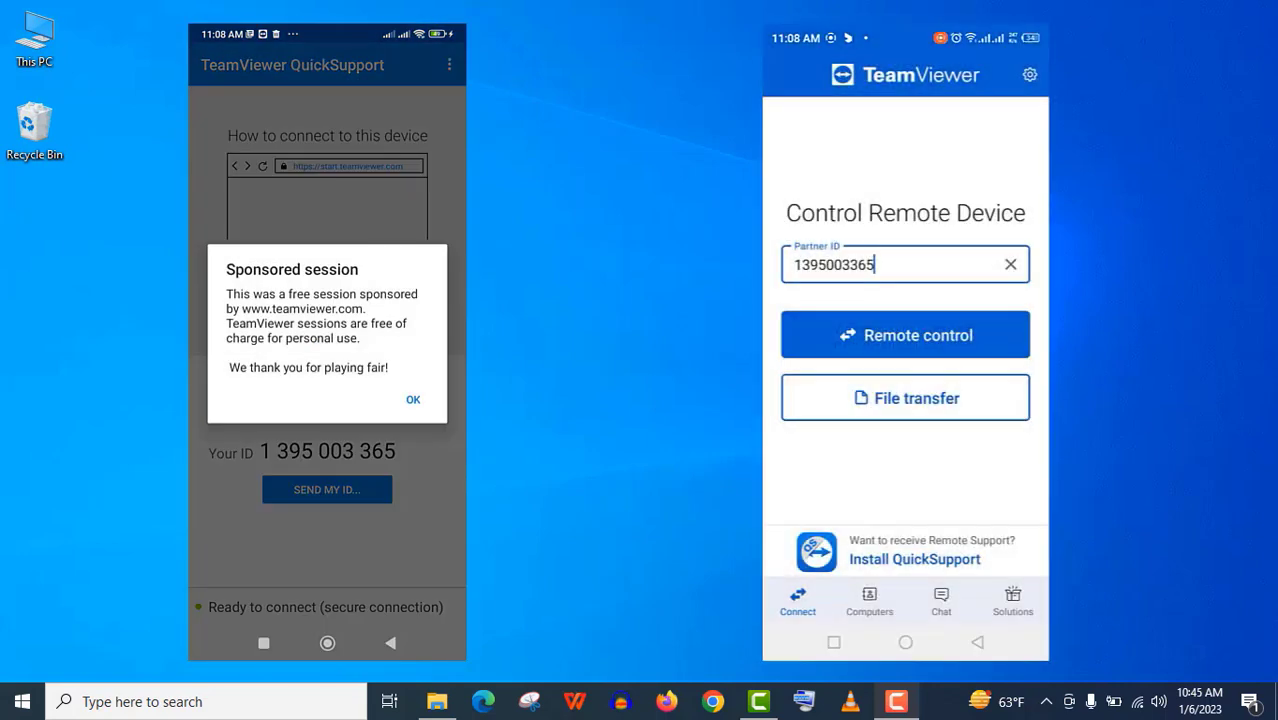